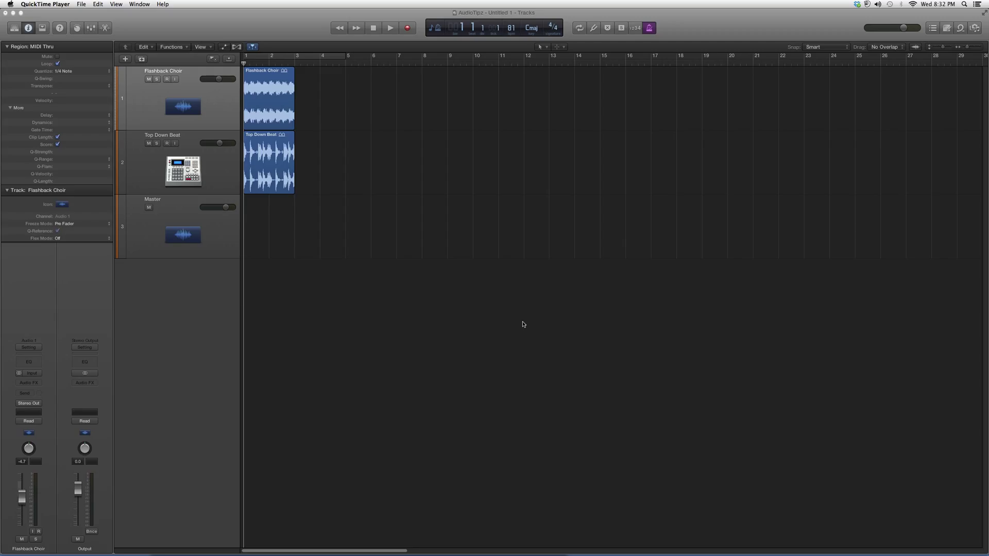
{"action": "mouse_move", "coordinate": [509, 165]}
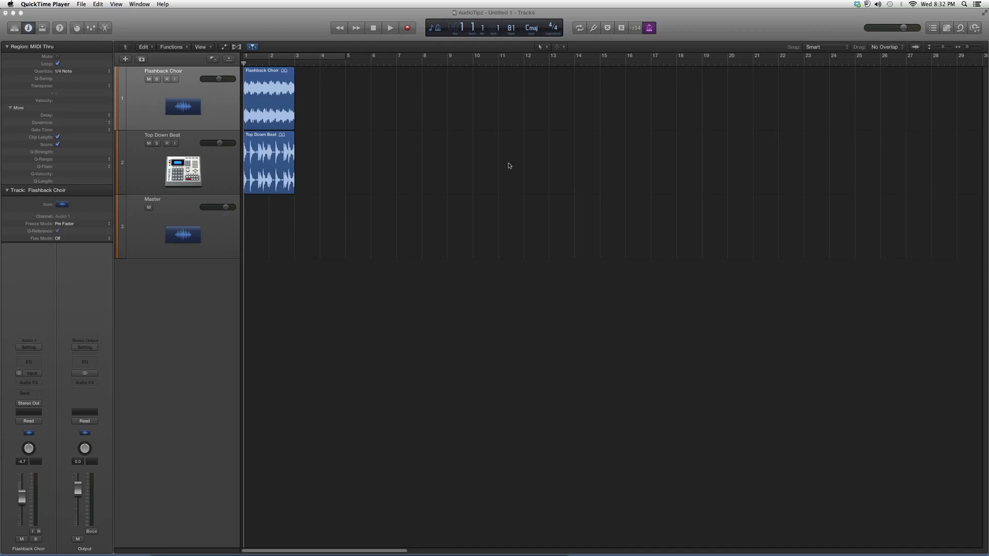
- Add a stereo Linear Phase EQ to an empty Audio FX slot on Flashback Choir
{"action": "left_click", "coordinate": [29, 383]}
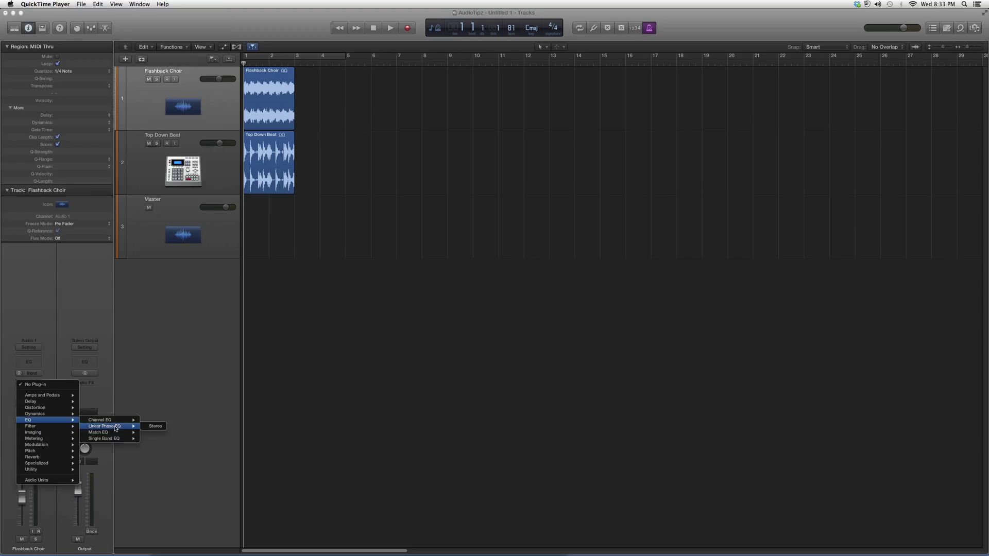
{"action": "left_click", "coordinate": [153, 426]}
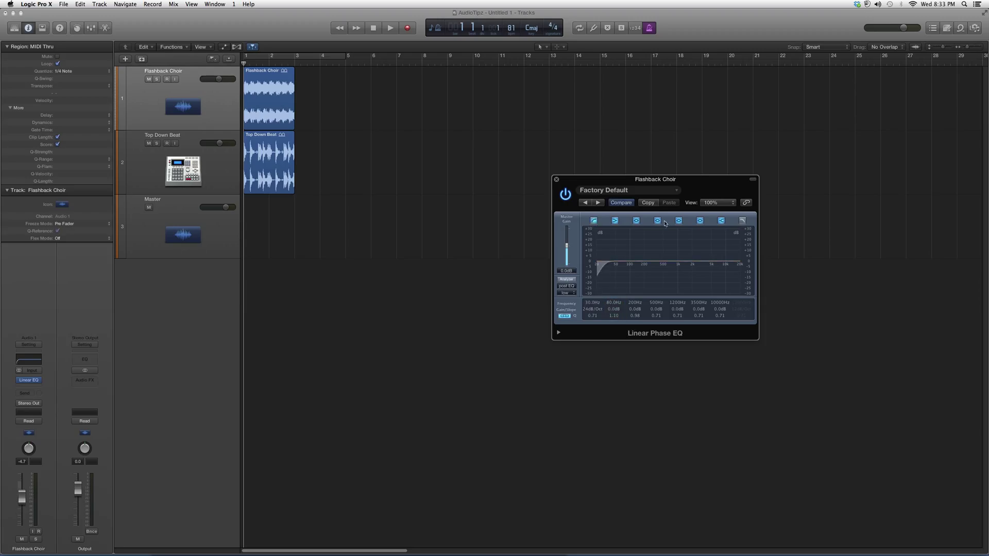
- Swap the Flashback Choir insert to Channel EQ, then back to Linear Phase EQ
{"action": "left_click", "coordinate": [699, 221]}
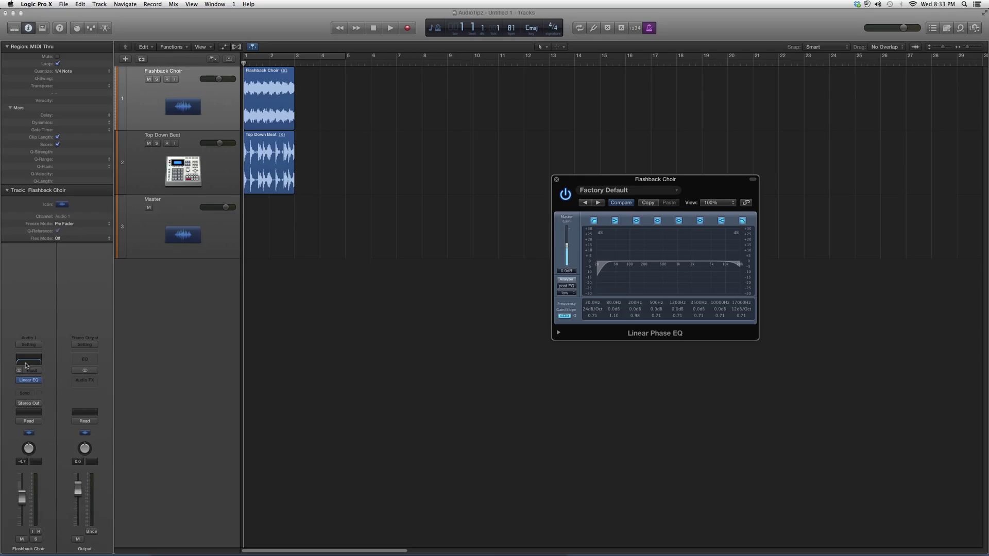
{"action": "left_click", "coordinate": [28, 362]}
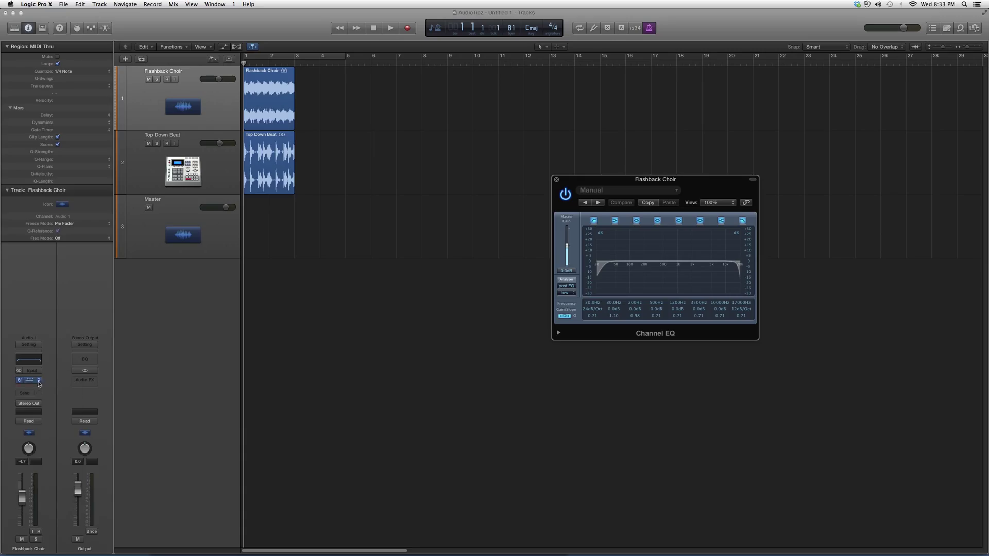
{"action": "left_click", "coordinate": [27, 380]}
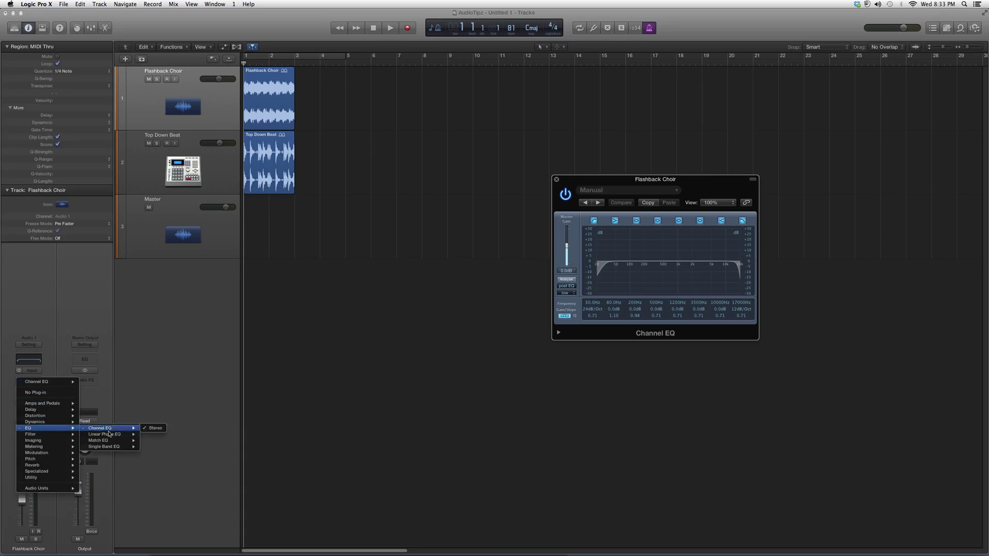
{"action": "left_click", "coordinate": [105, 435]}
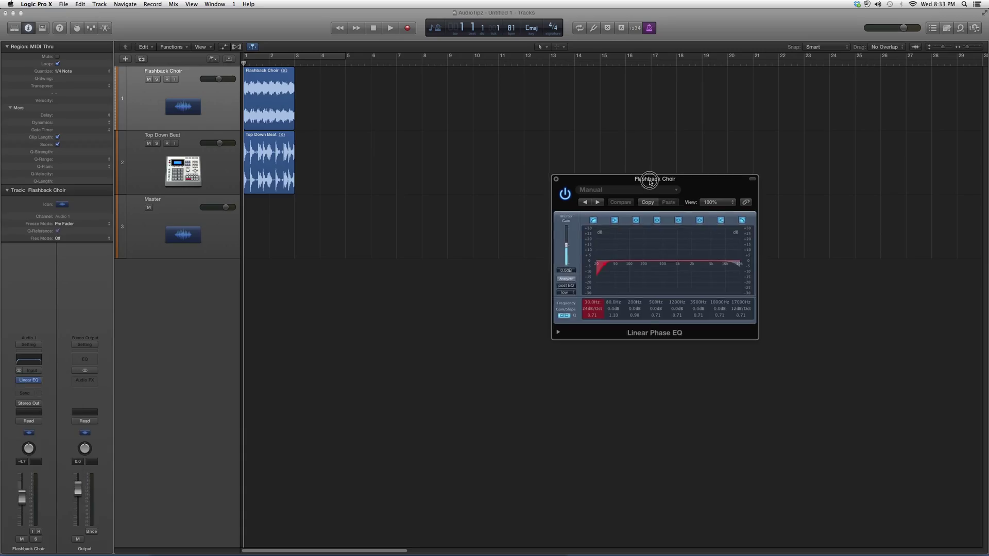
- Drag the Linear Phase EQ window up and left over the track area
{"action": "left_click_drag", "start_coordinate": [649, 179], "coordinate": [612, 120]}
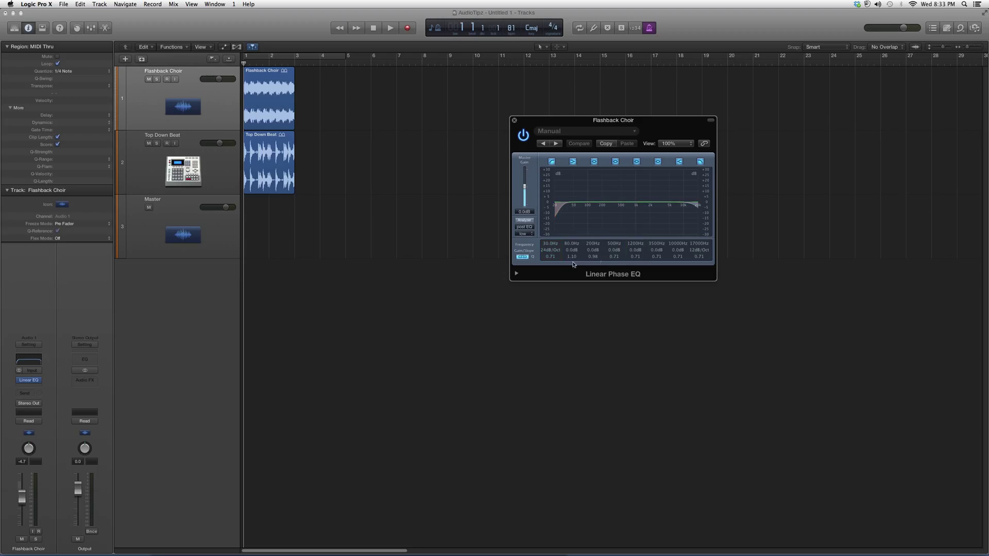
{"action": "left_click", "coordinate": [571, 250]}
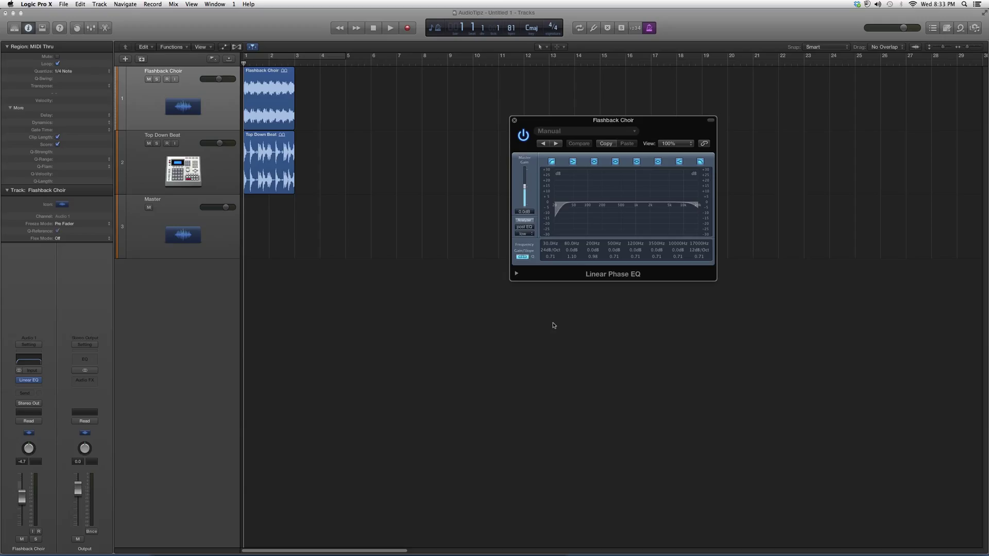
{"action": "mouse_move", "coordinate": [557, 328]}
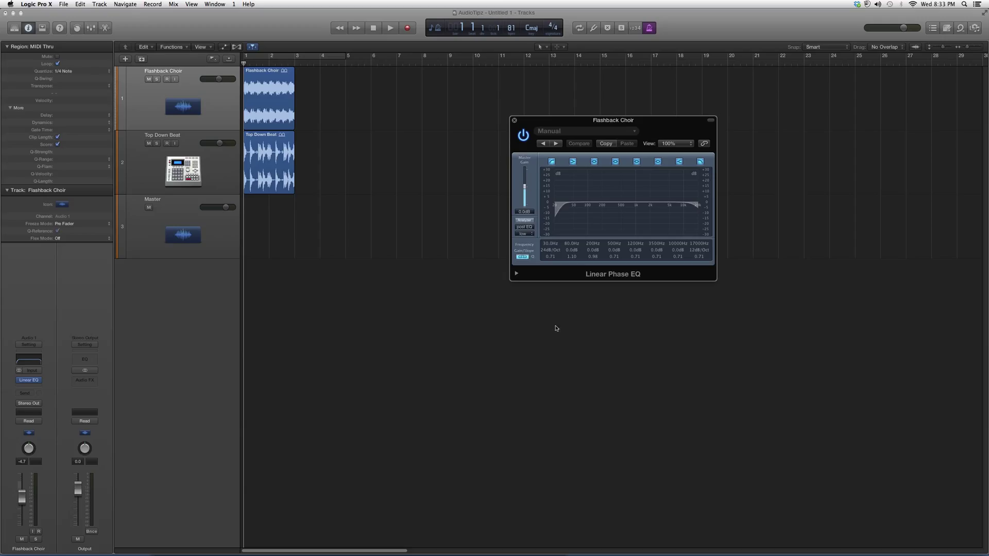